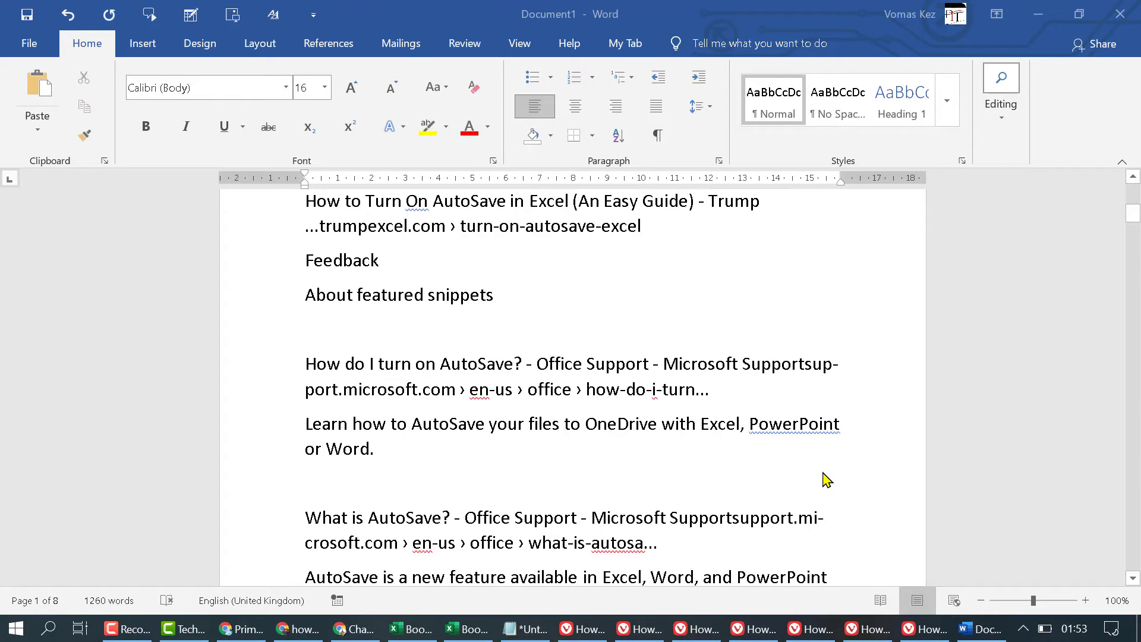
- Set Hyphenation to None from the Layout ribbon so words wrap whole across lines
{"action": "scroll", "scroll_direction": "down", "scroll_amount": 3}
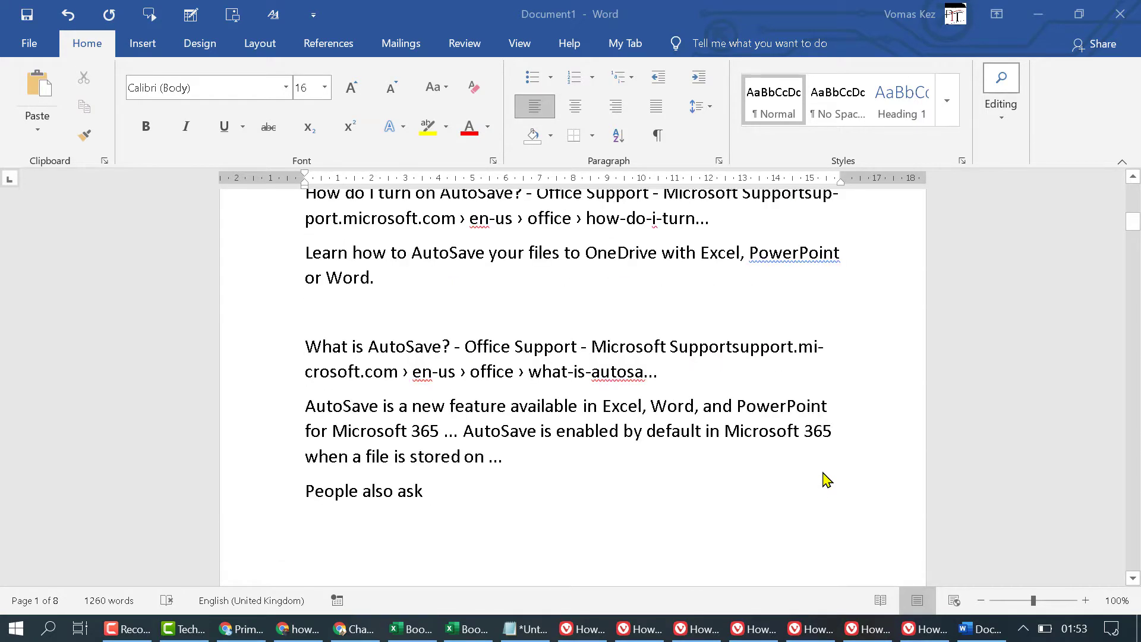
{"action": "mouse_move", "coordinate": [856, 369]}
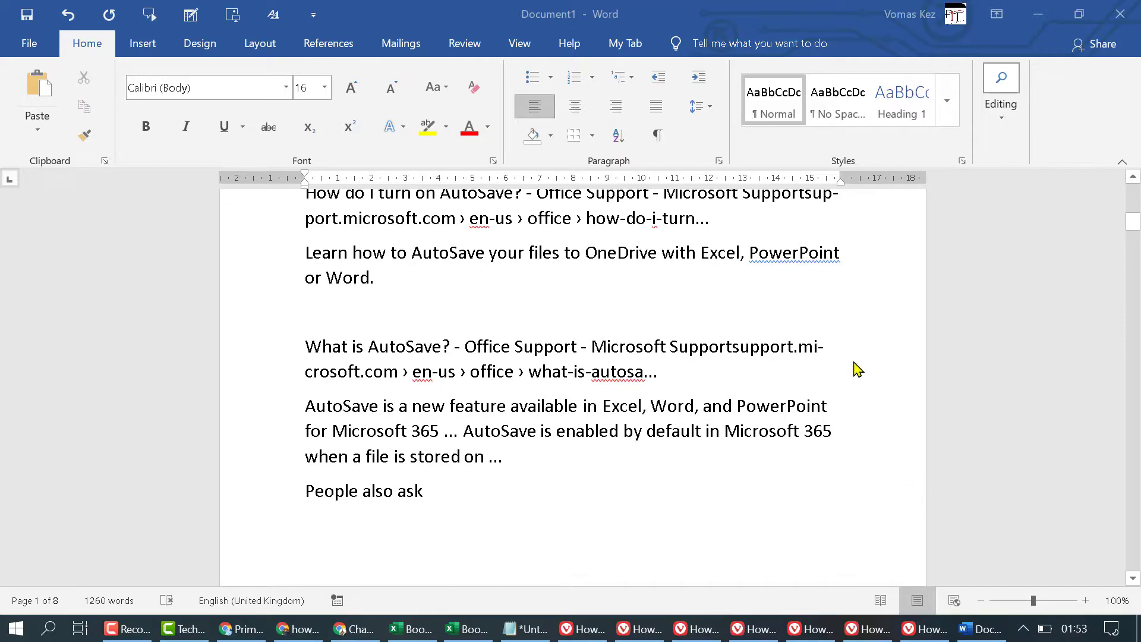
{"action": "scroll", "scroll_direction": "down", "scroll_amount": 3}
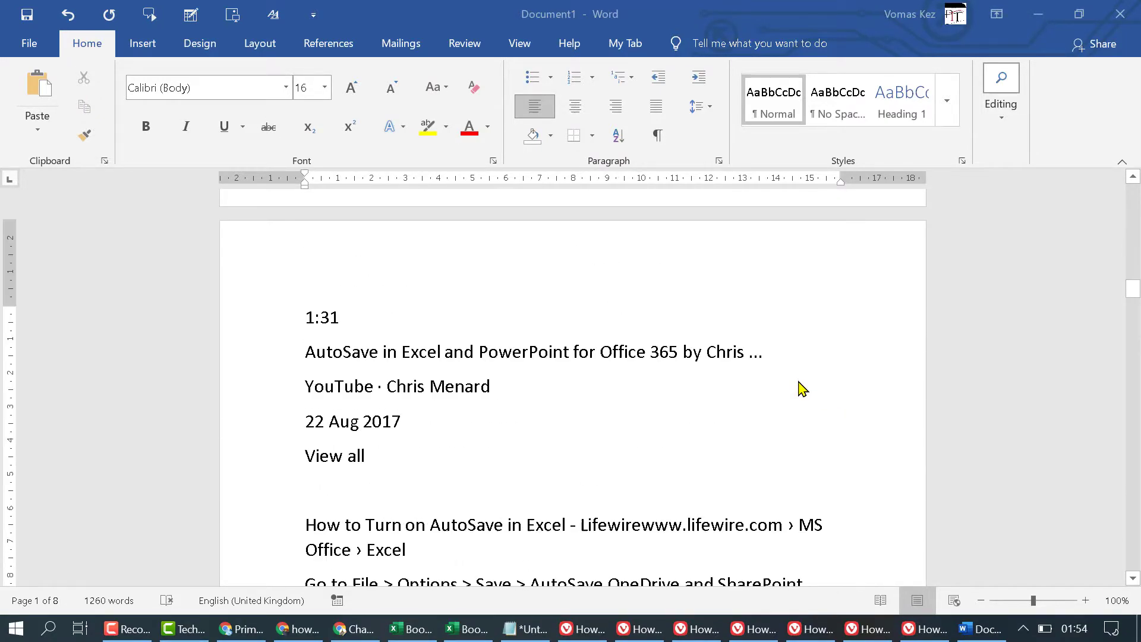
{"action": "scroll", "scroll_direction": "down", "scroll_amount": 3}
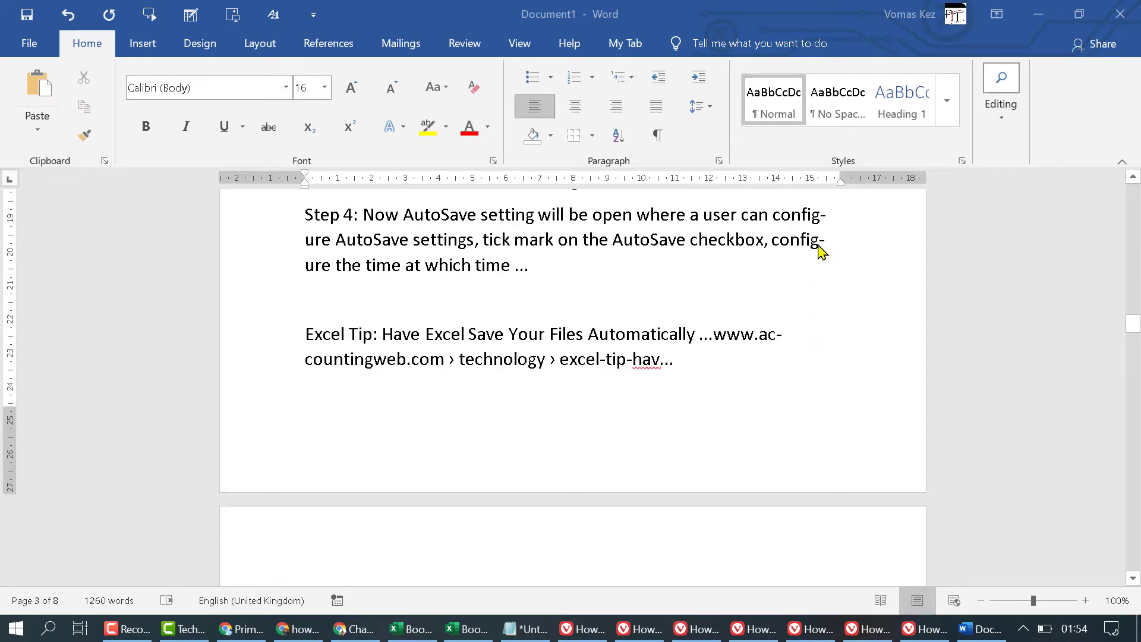
{"action": "mouse_move", "coordinate": [830, 226]}
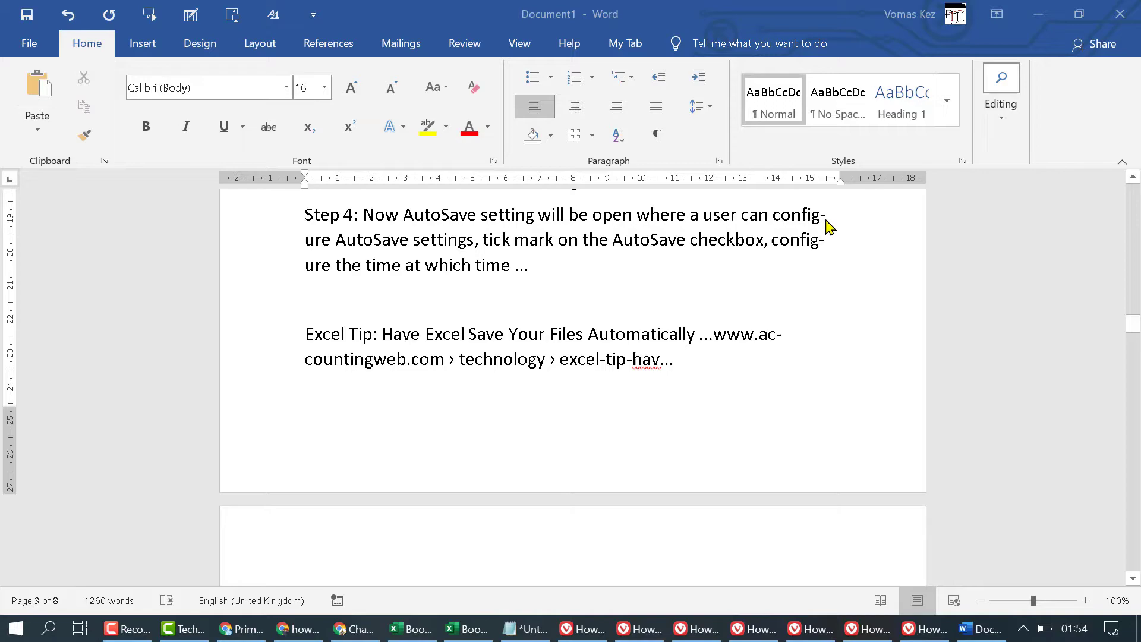
{"action": "scroll", "scroll_direction": "down", "scroll_amount": 3}
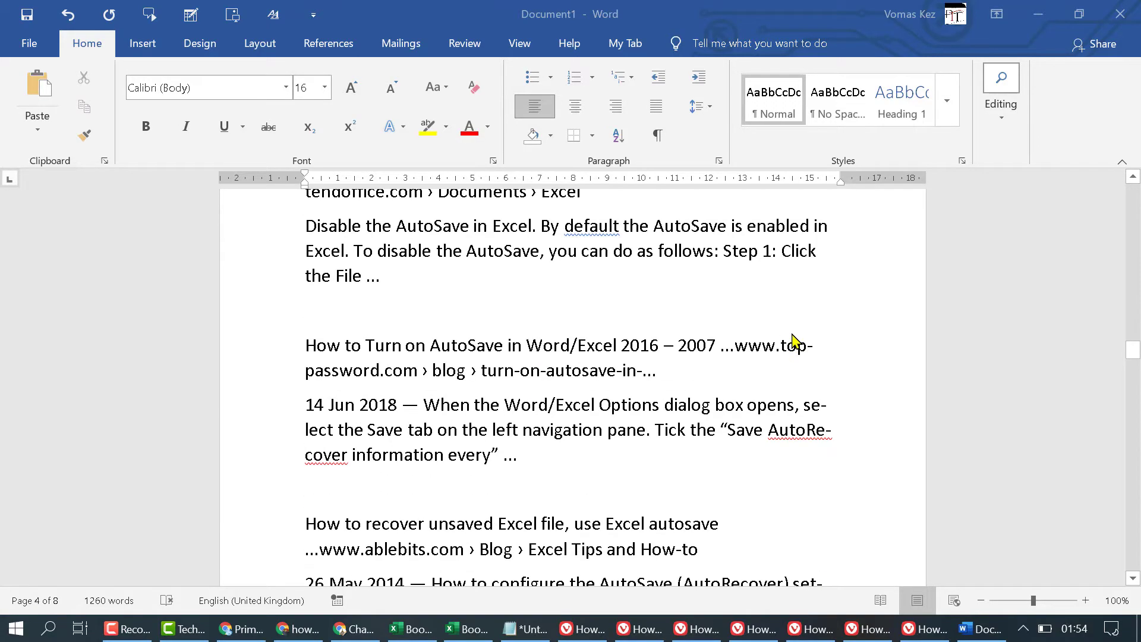
{"action": "scroll", "scroll_direction": "down", "scroll_amount": 3}
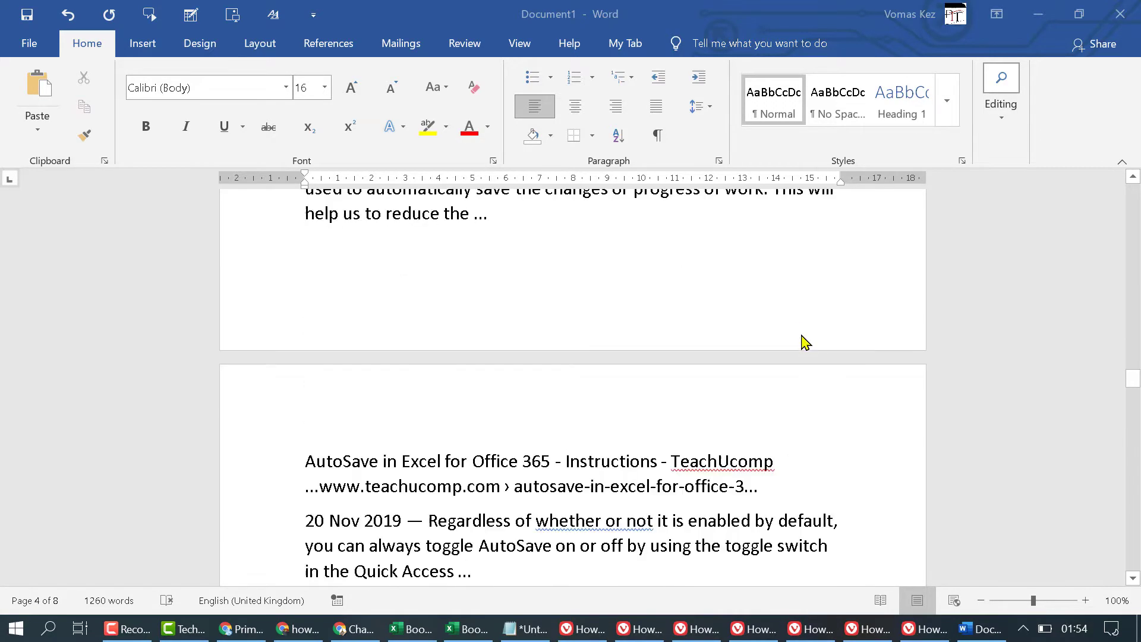
{"action": "scroll", "scroll_direction": "down", "scroll_amount": 3}
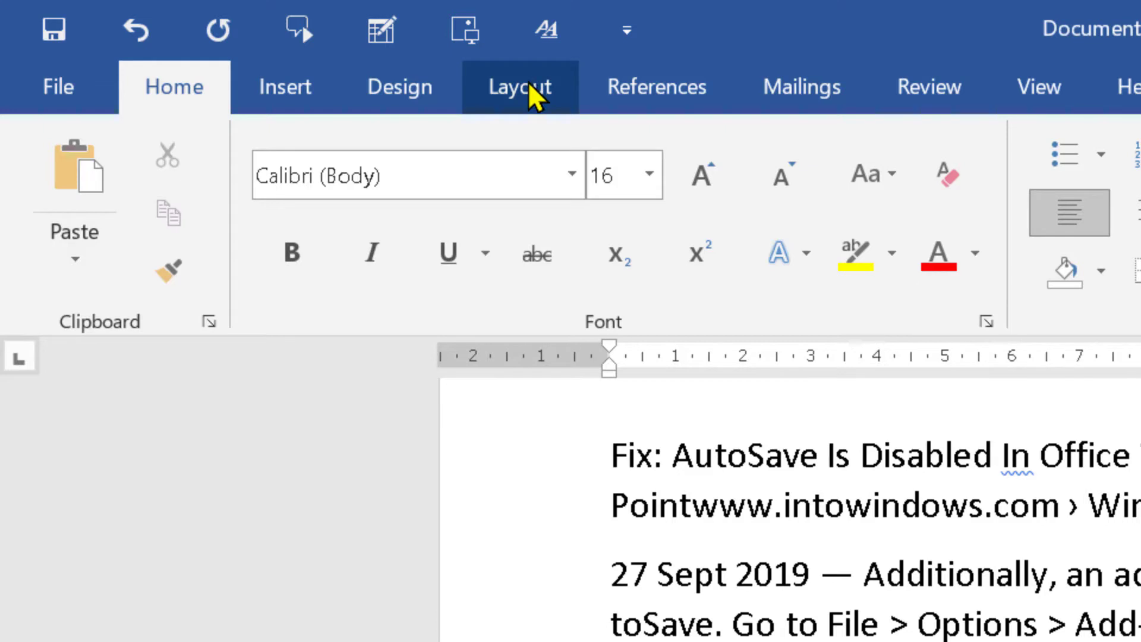
{"action": "left_click", "coordinate": [521, 87]}
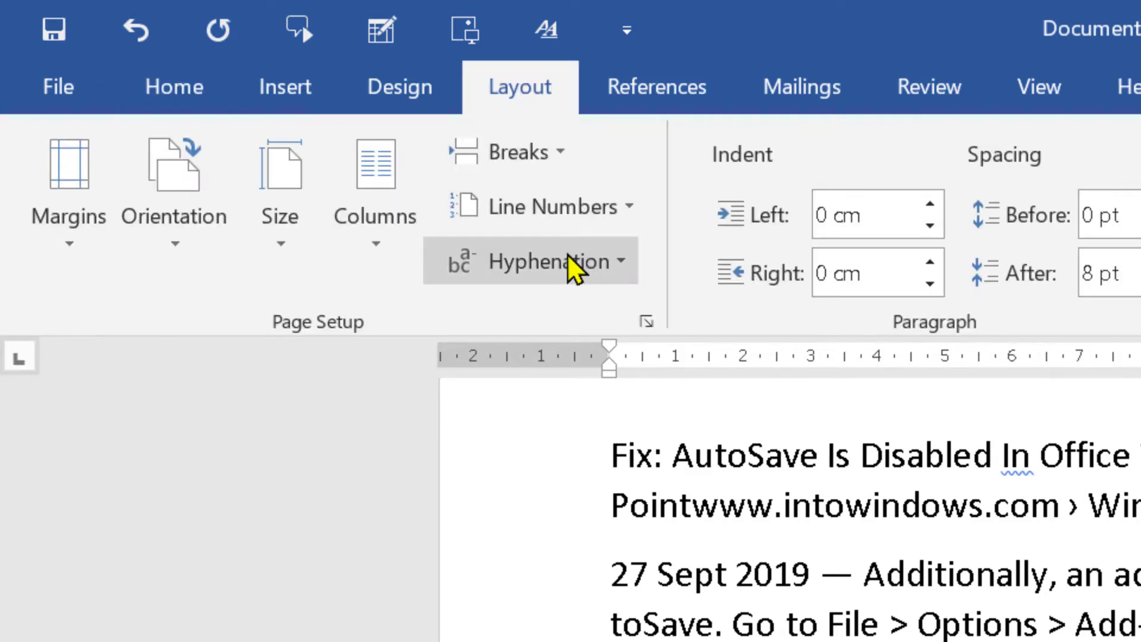
{"action": "left_click", "coordinate": [550, 260]}
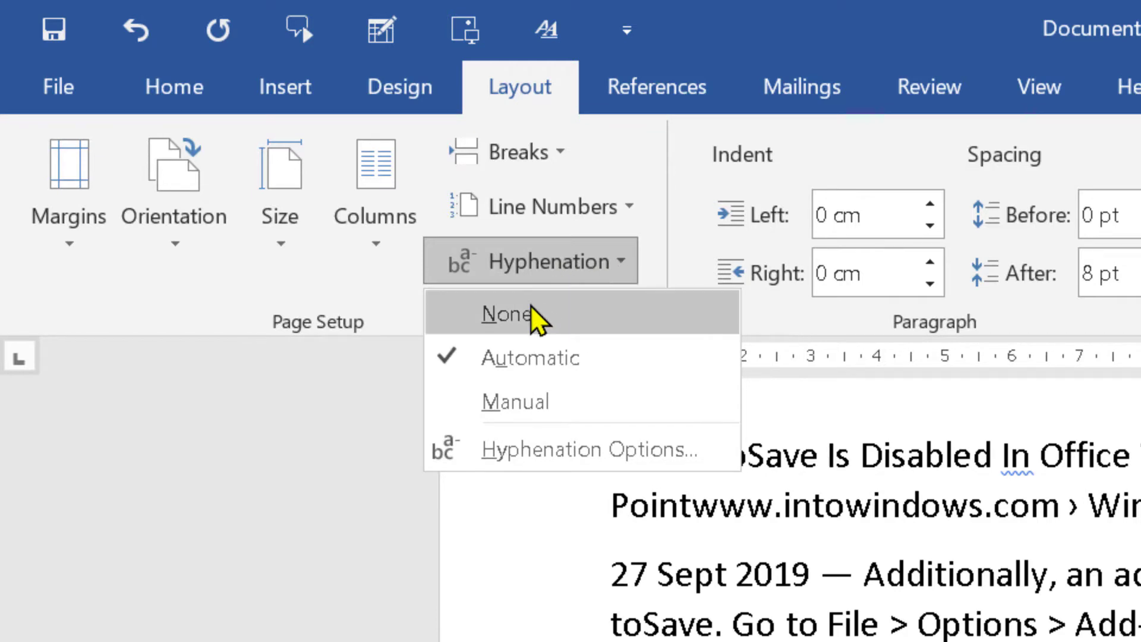
{"action": "mouse_move", "coordinate": [518, 331]}
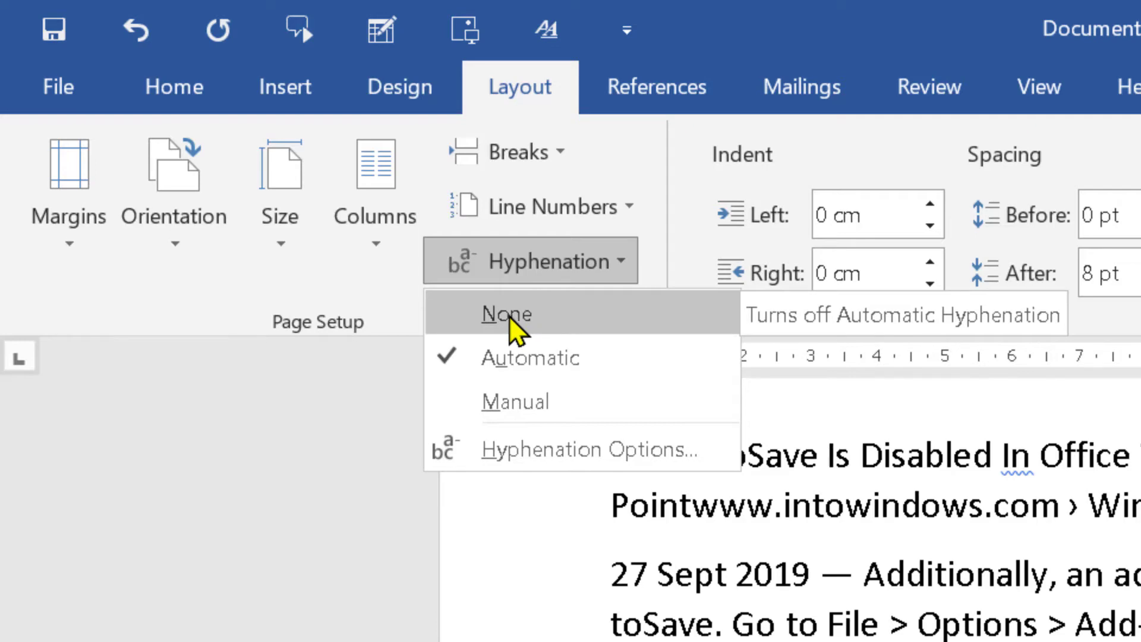
{"action": "left_click", "coordinate": [506, 314]}
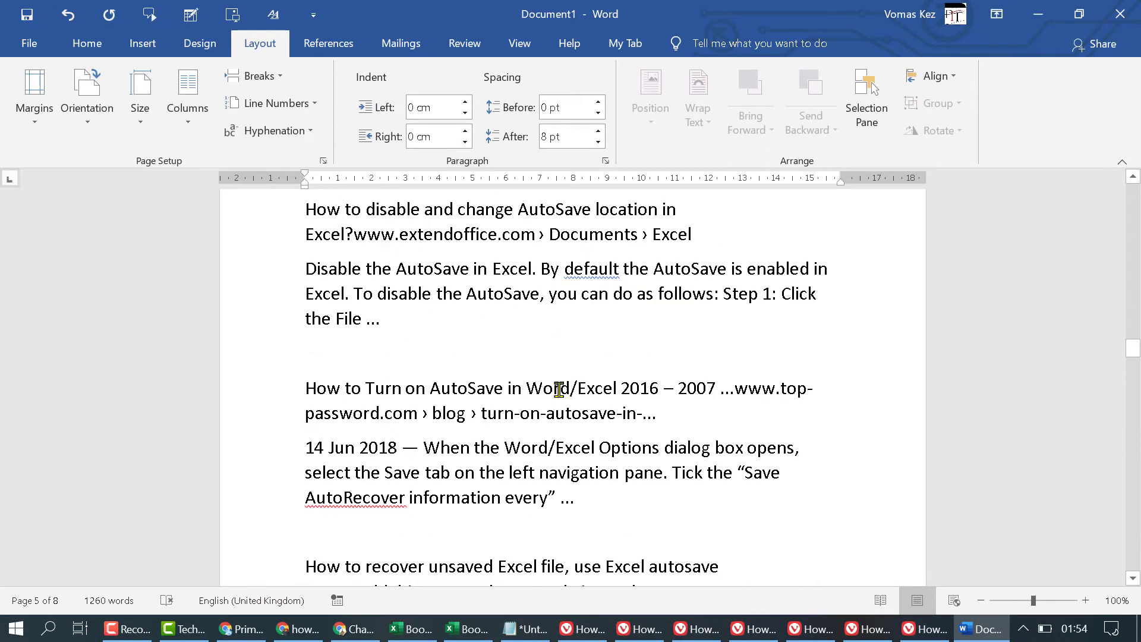
{"action": "scroll", "scroll_direction": "down", "scroll_amount": 3}
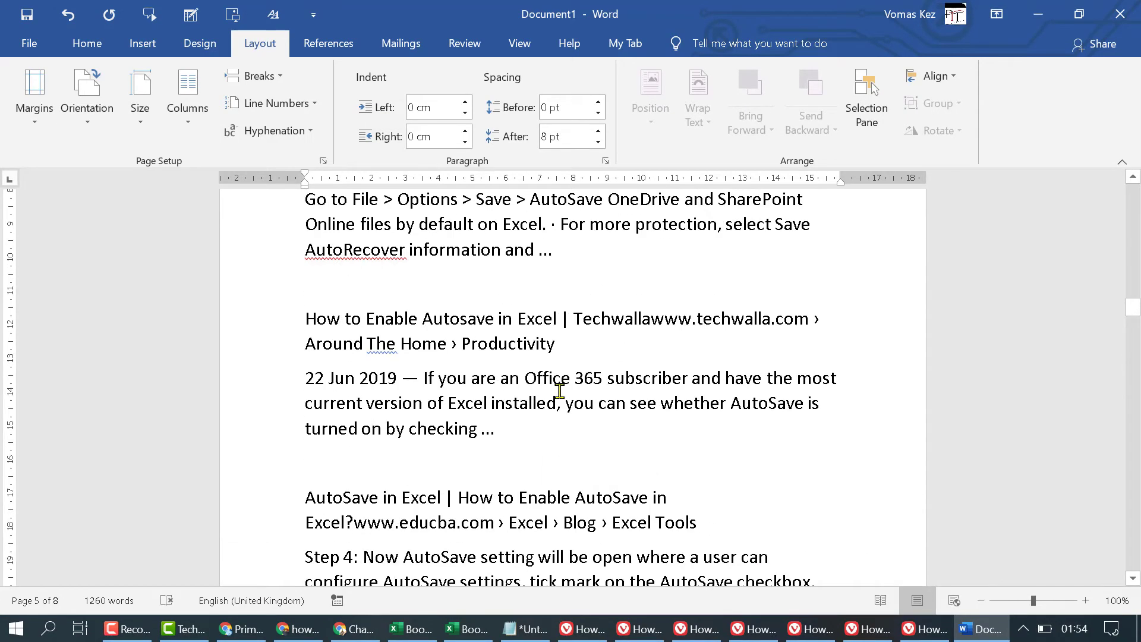
{"action": "scroll", "scroll_direction": "down", "scroll_amount": 3}
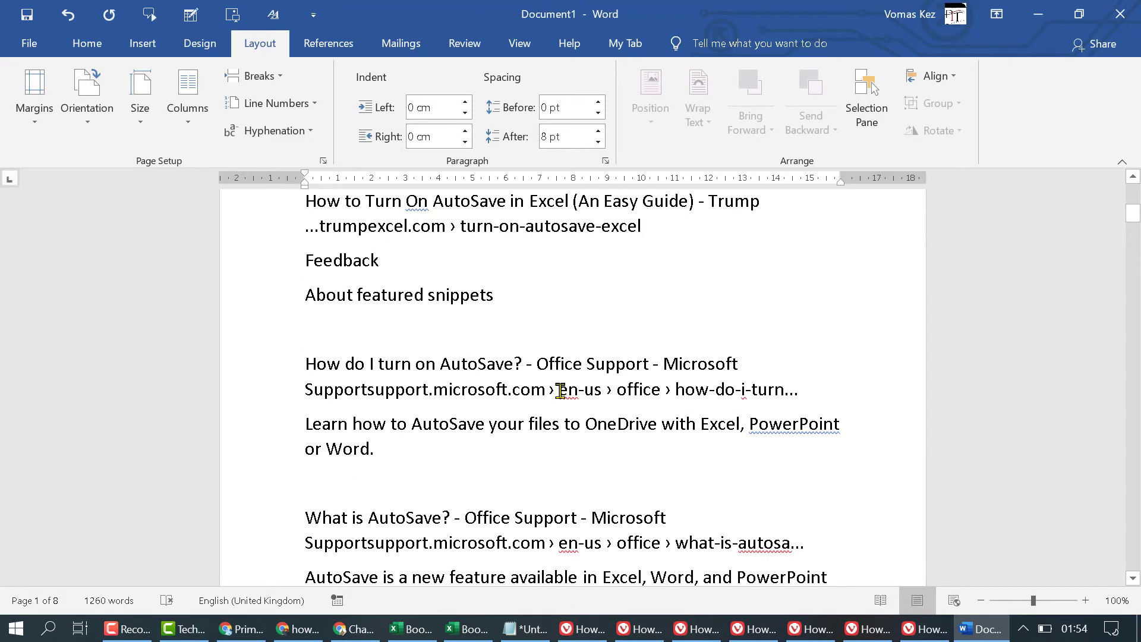
{"action": "scroll", "scroll_direction": "down", "scroll_amount": 3}
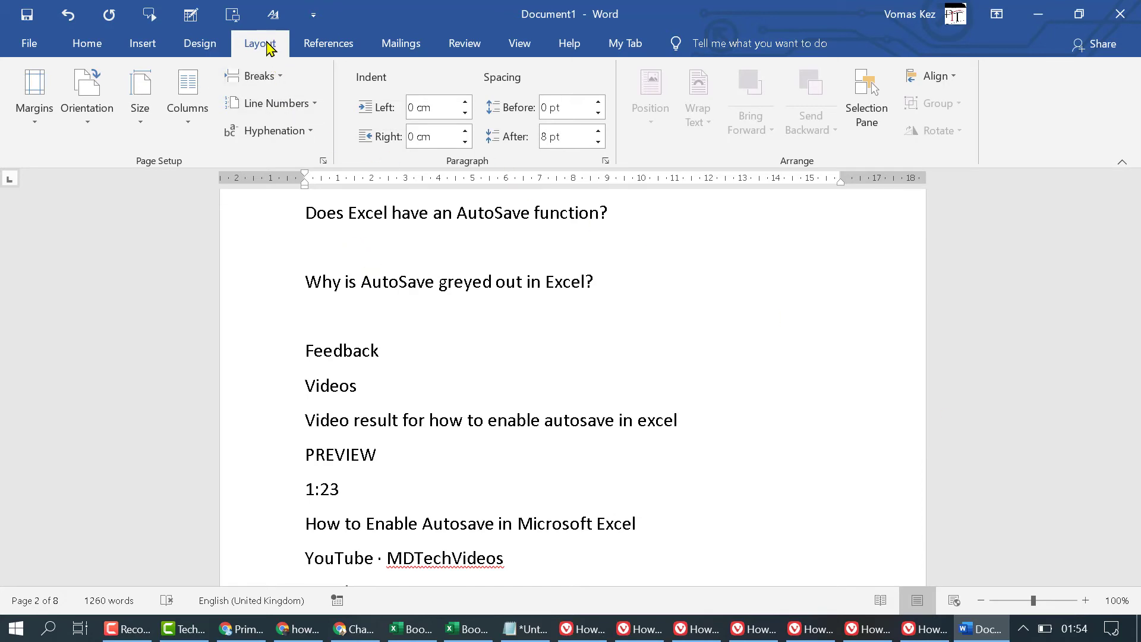
{"action": "left_click", "coordinate": [276, 131]}
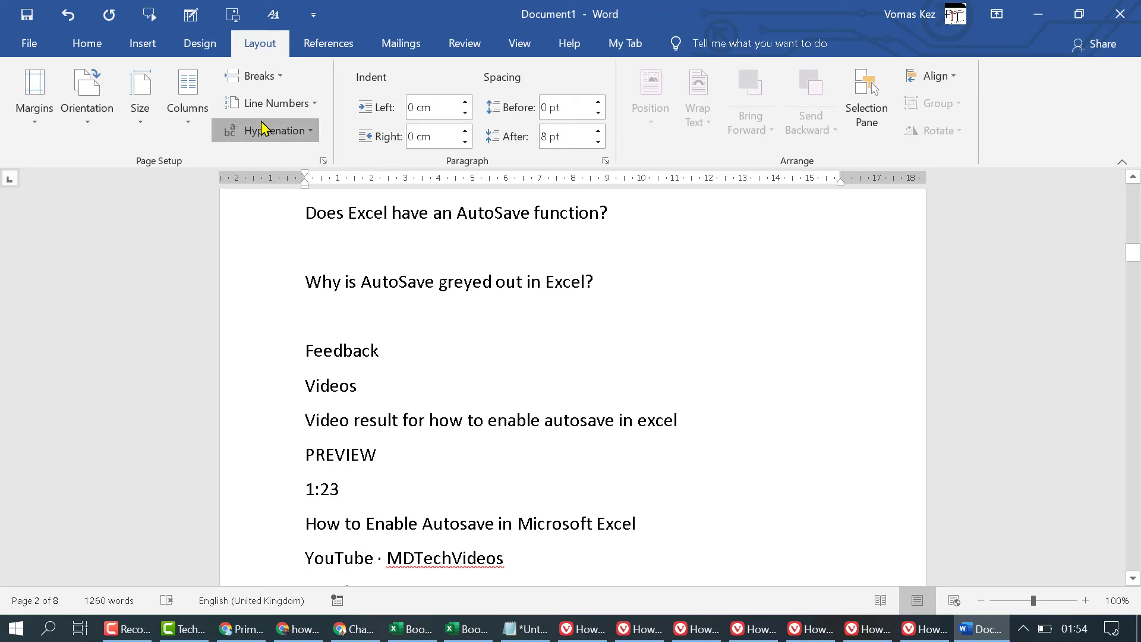
{"action": "scroll", "scroll_direction": "down", "scroll_amount": 3}
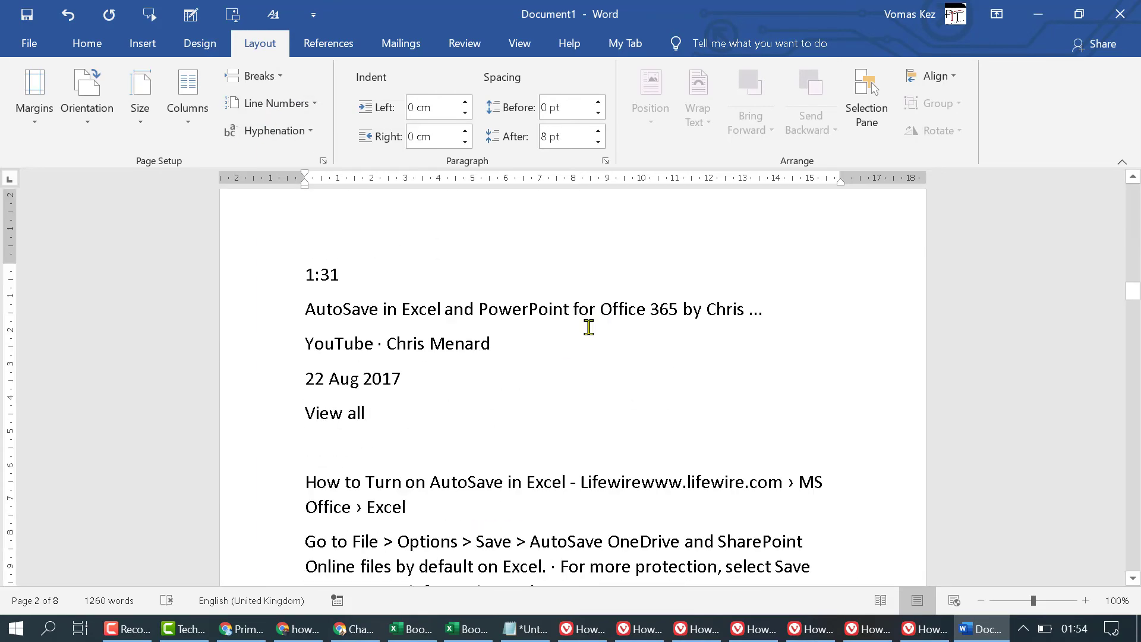
{"action": "scroll", "scroll_direction": "down", "scroll_amount": 3}
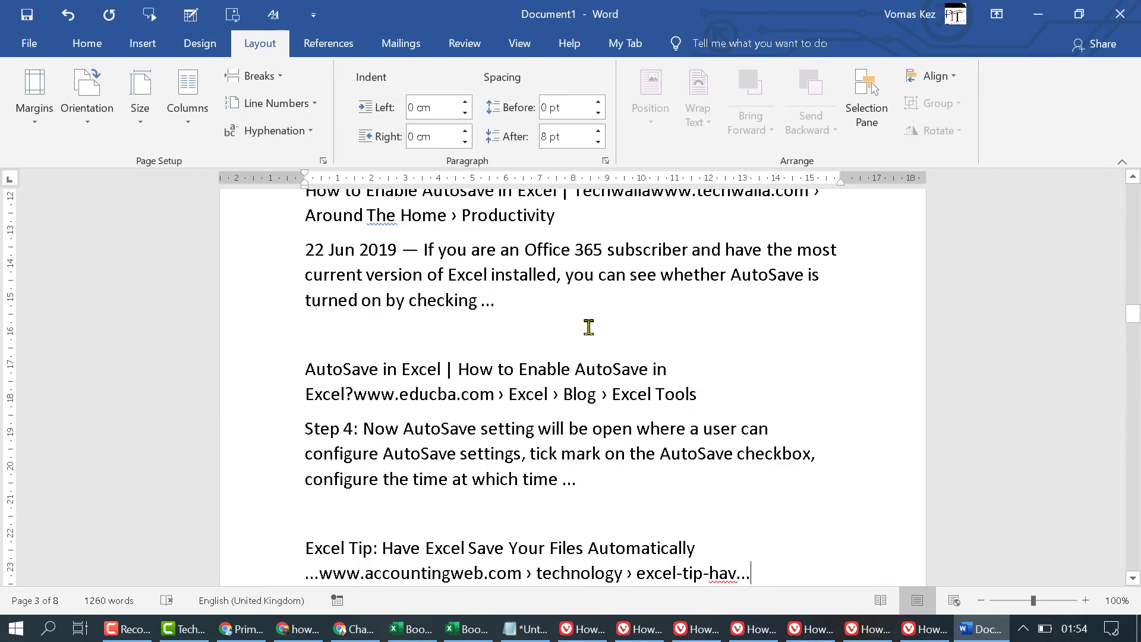